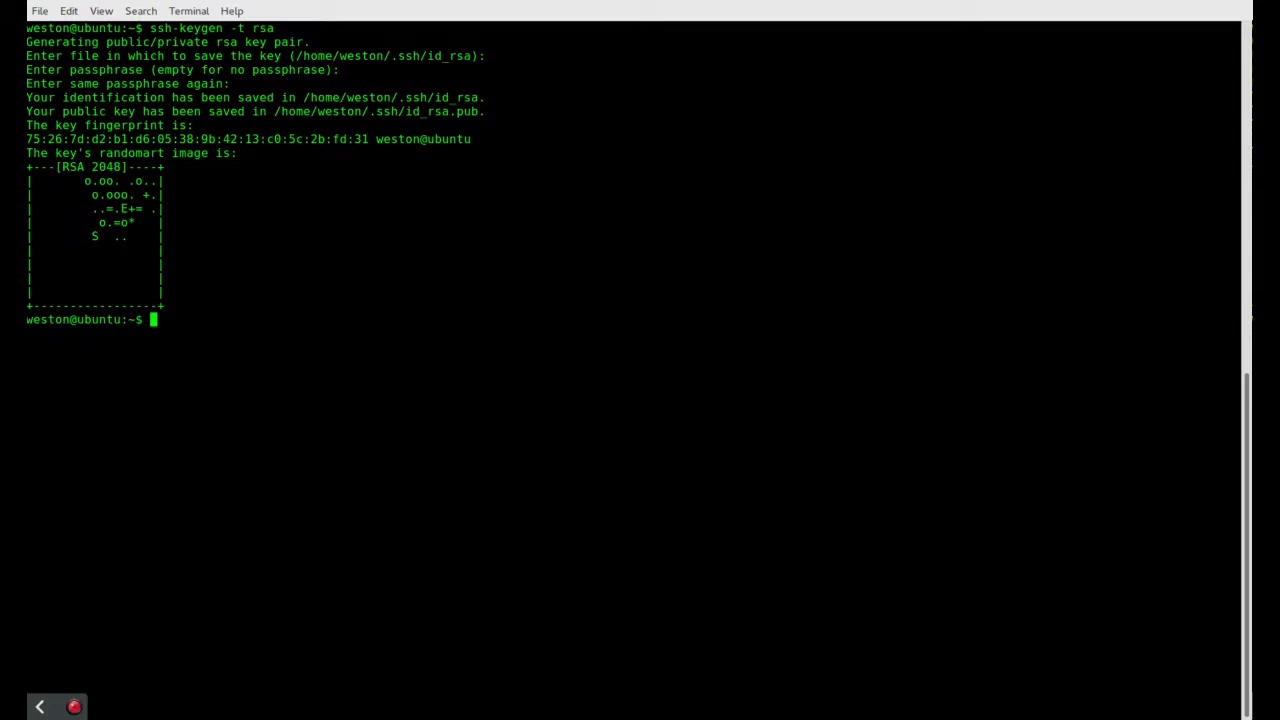
type("ssh-")
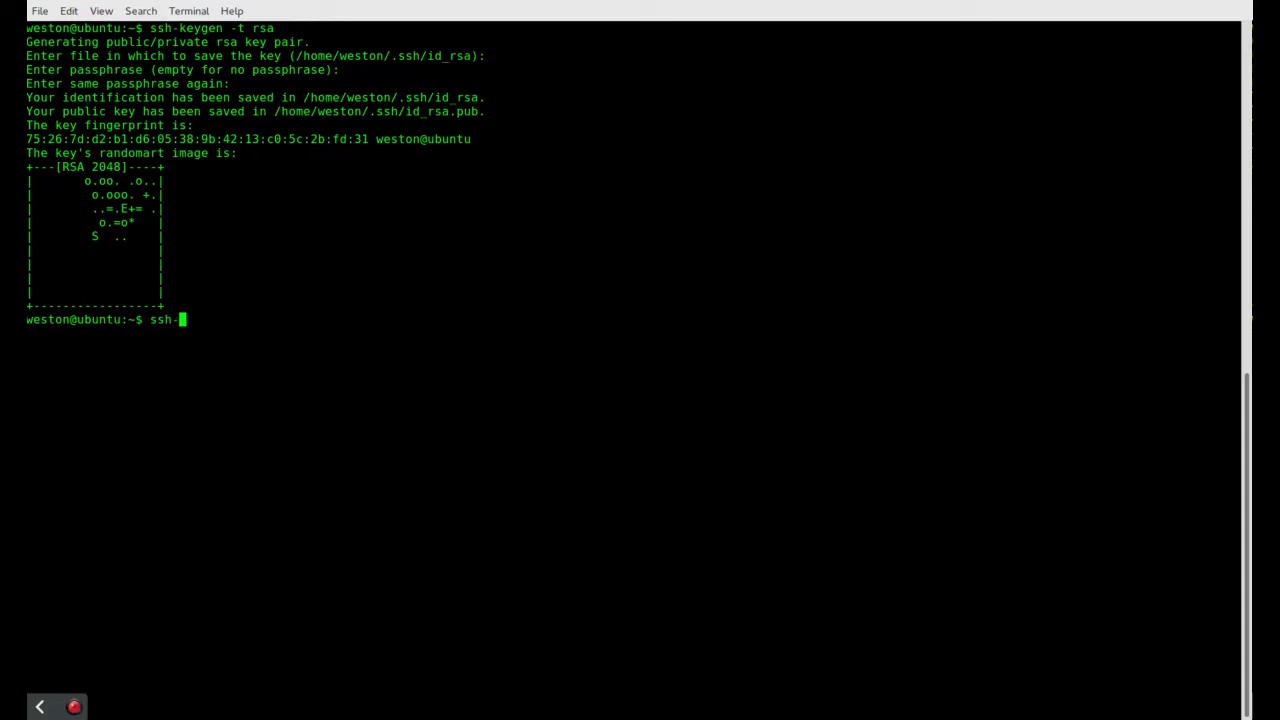
type("copy-id we")
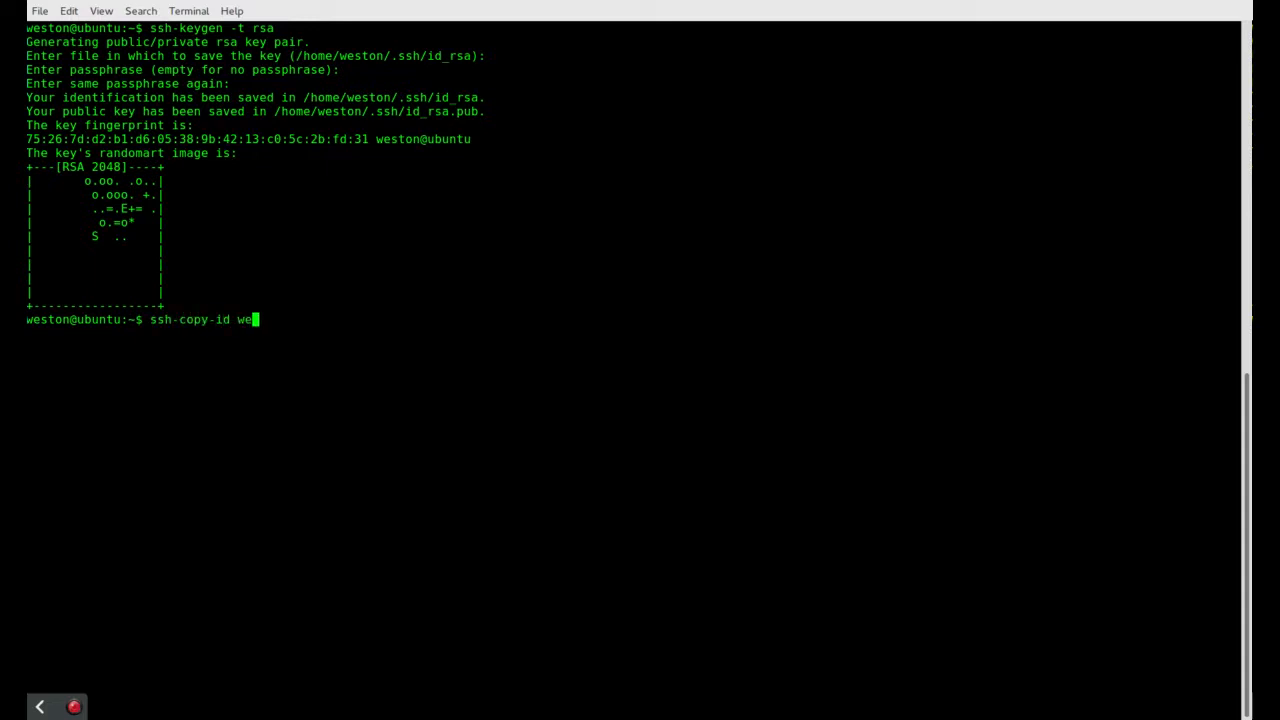
type("ston@")
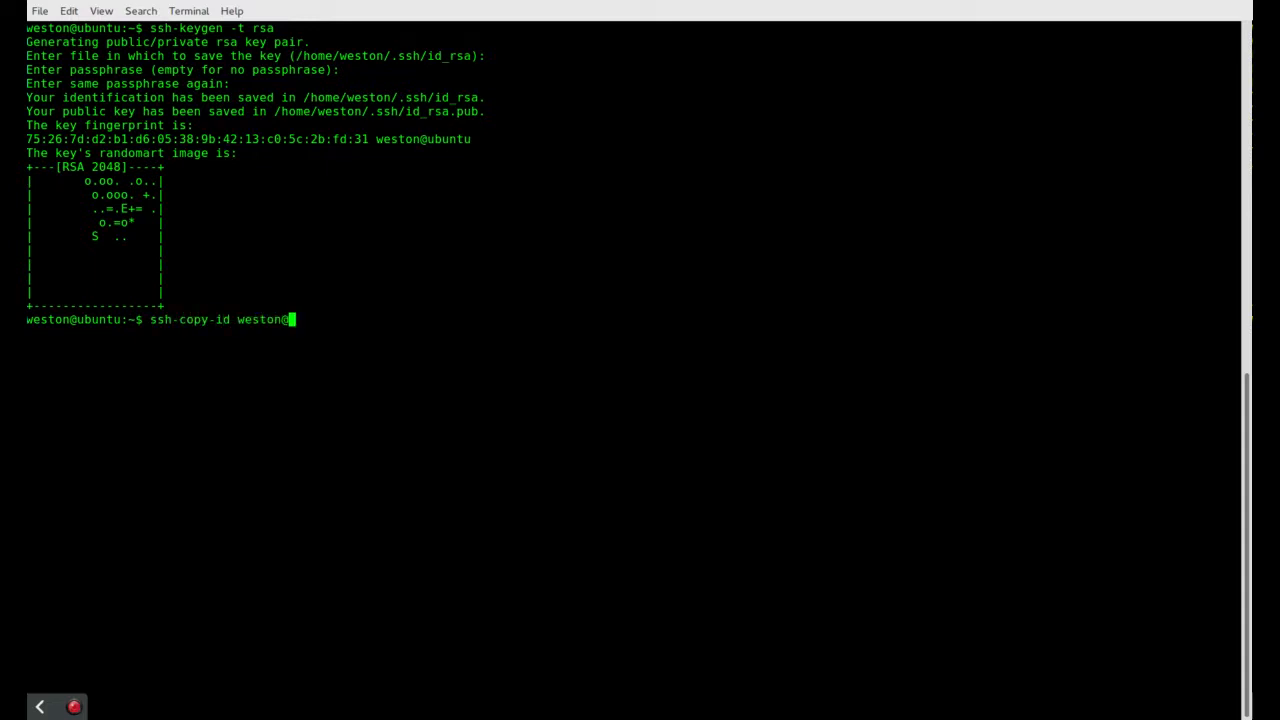
type("19")
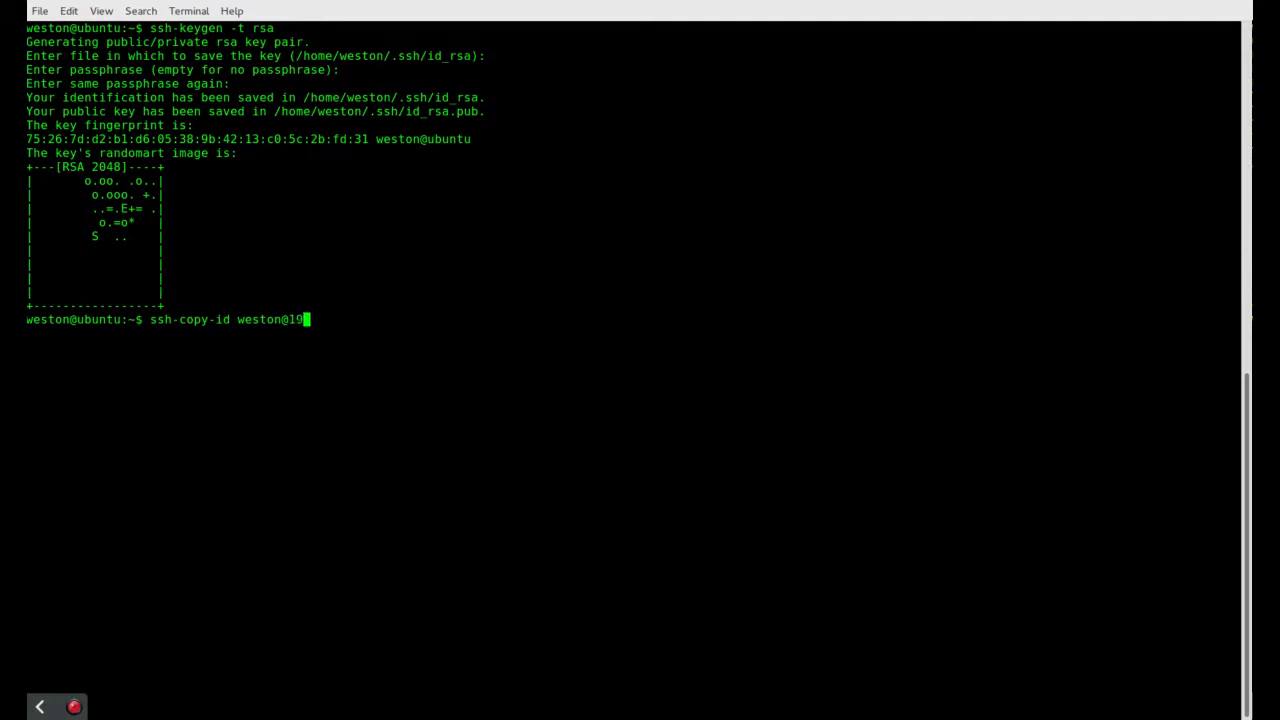
type("2.168.1.74")
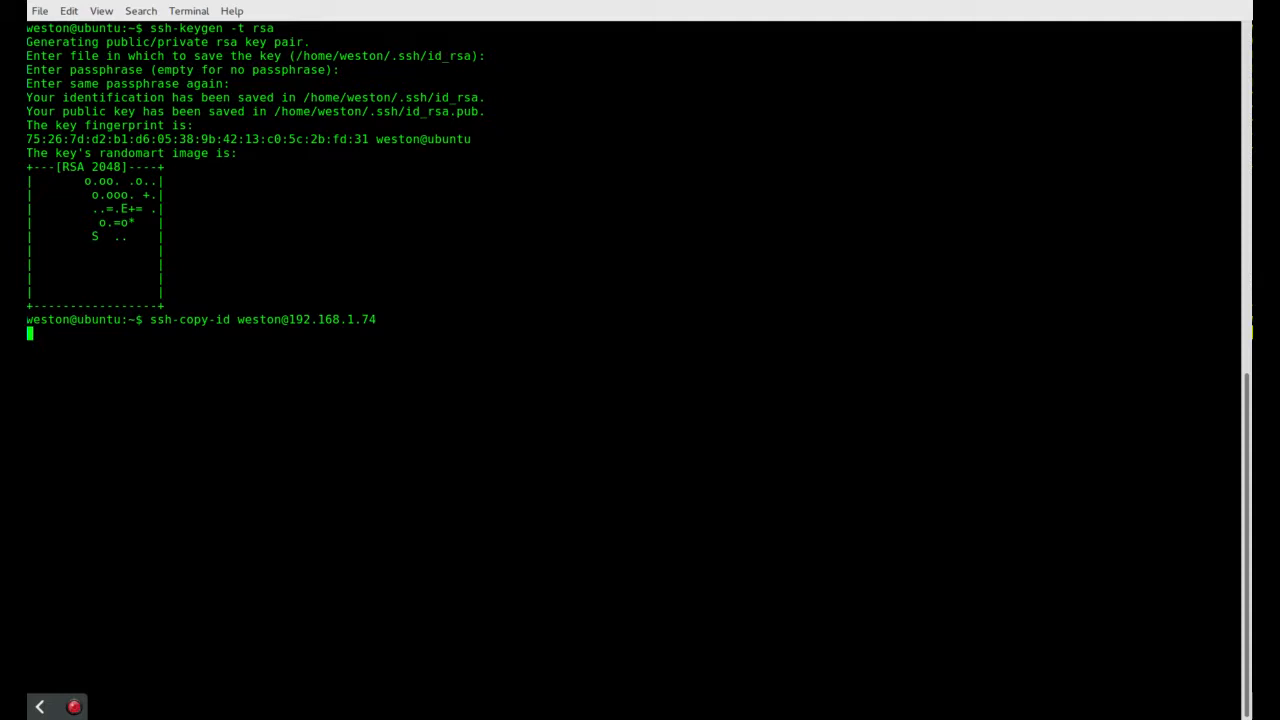
key("Return")
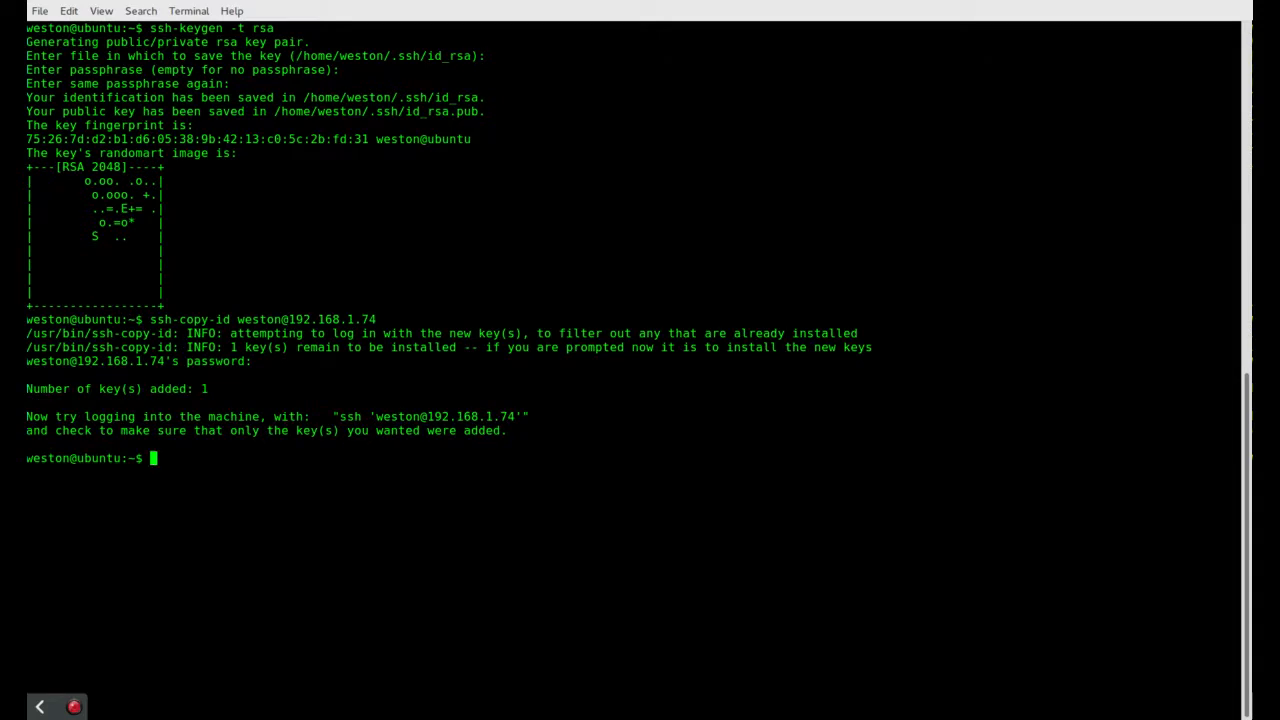
type("s")
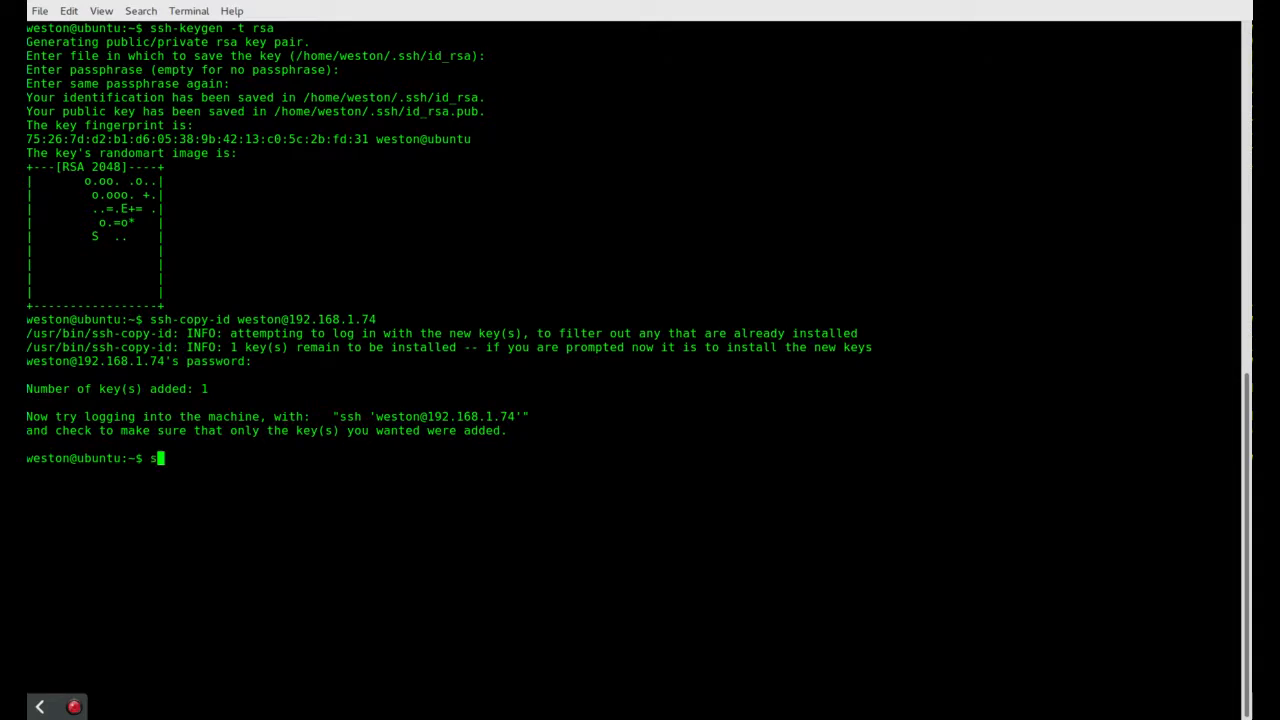
type("sh wes")
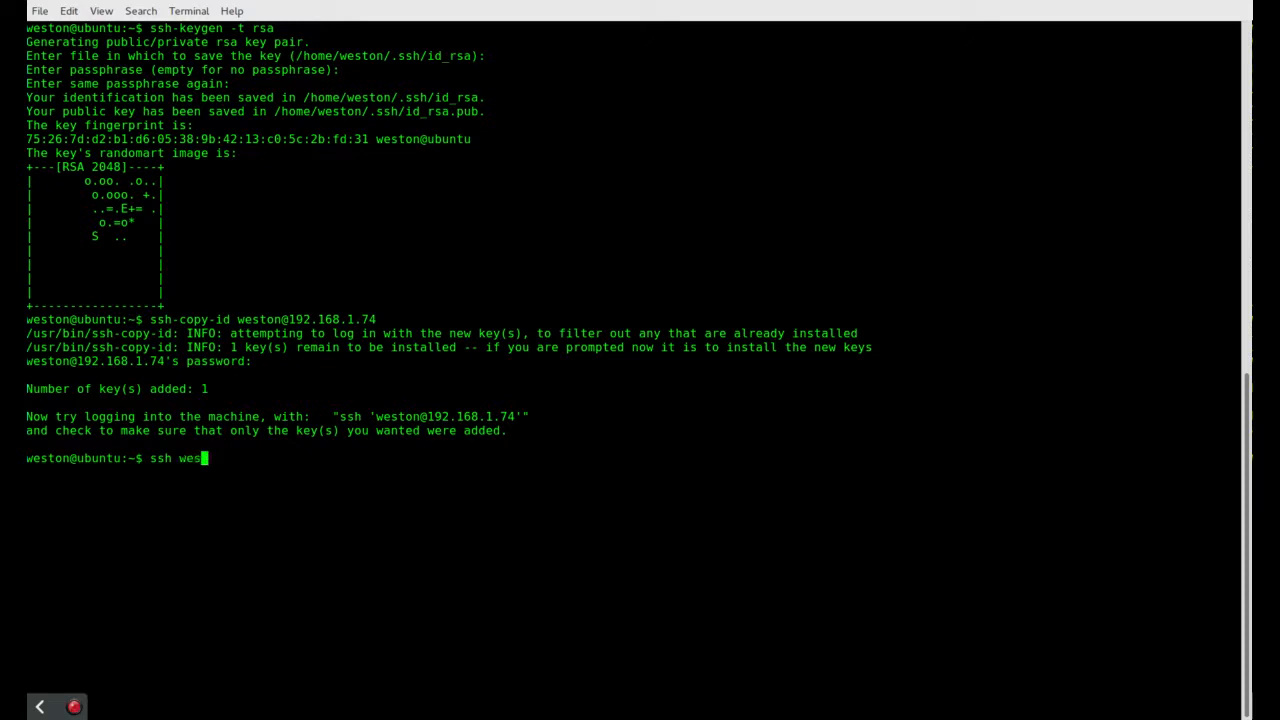
type("ton@192.168.1.74")
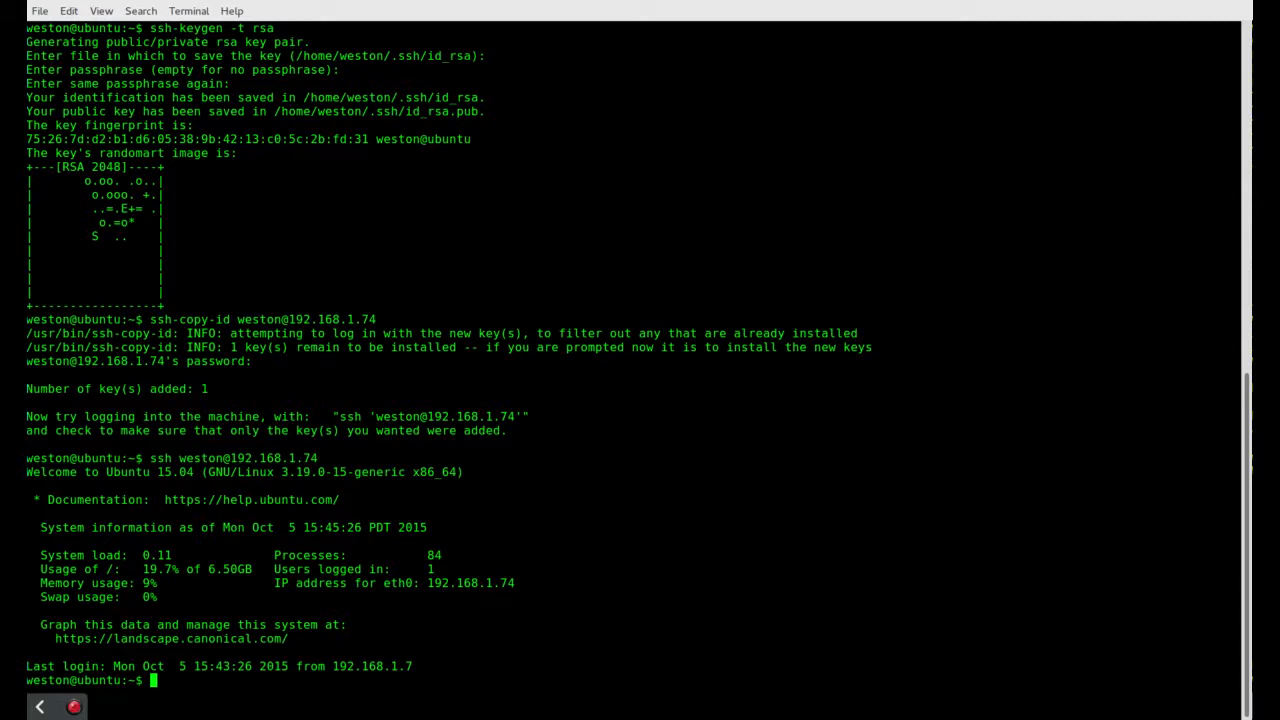
- Open /etc/ssh/sshd_config in nano with sudo on the remote machine
type("vim")
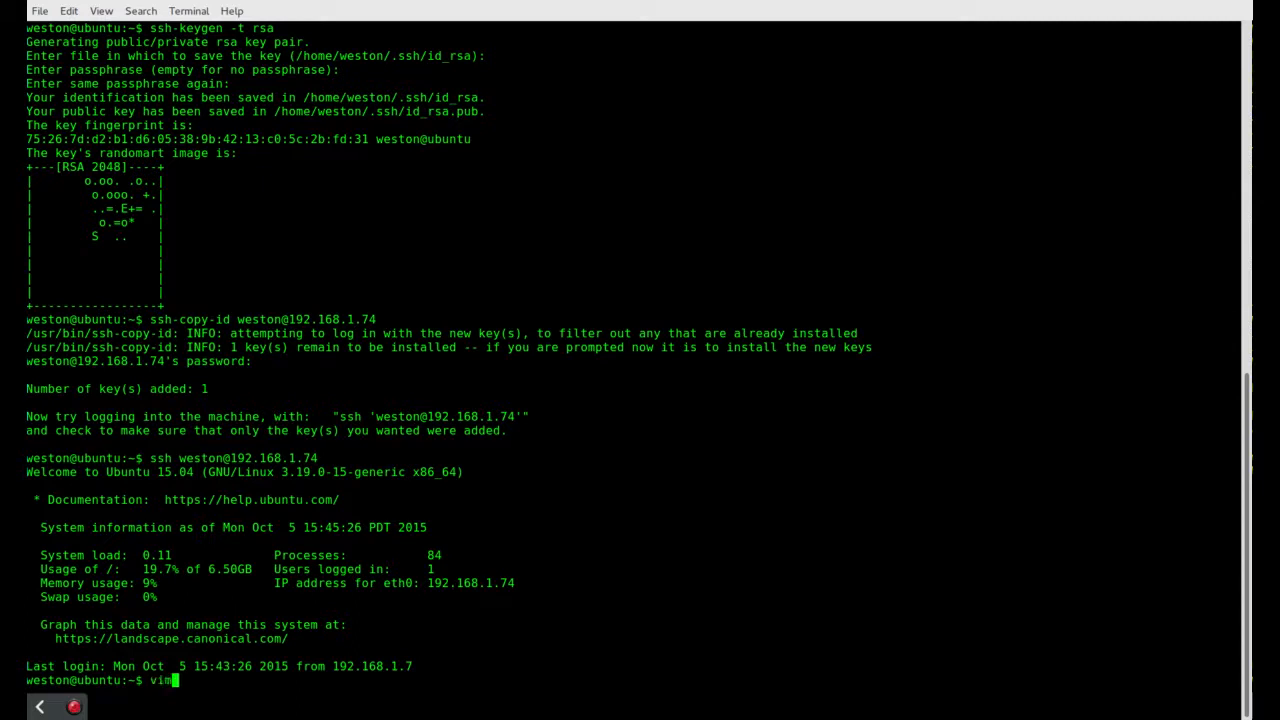
type("sudo")
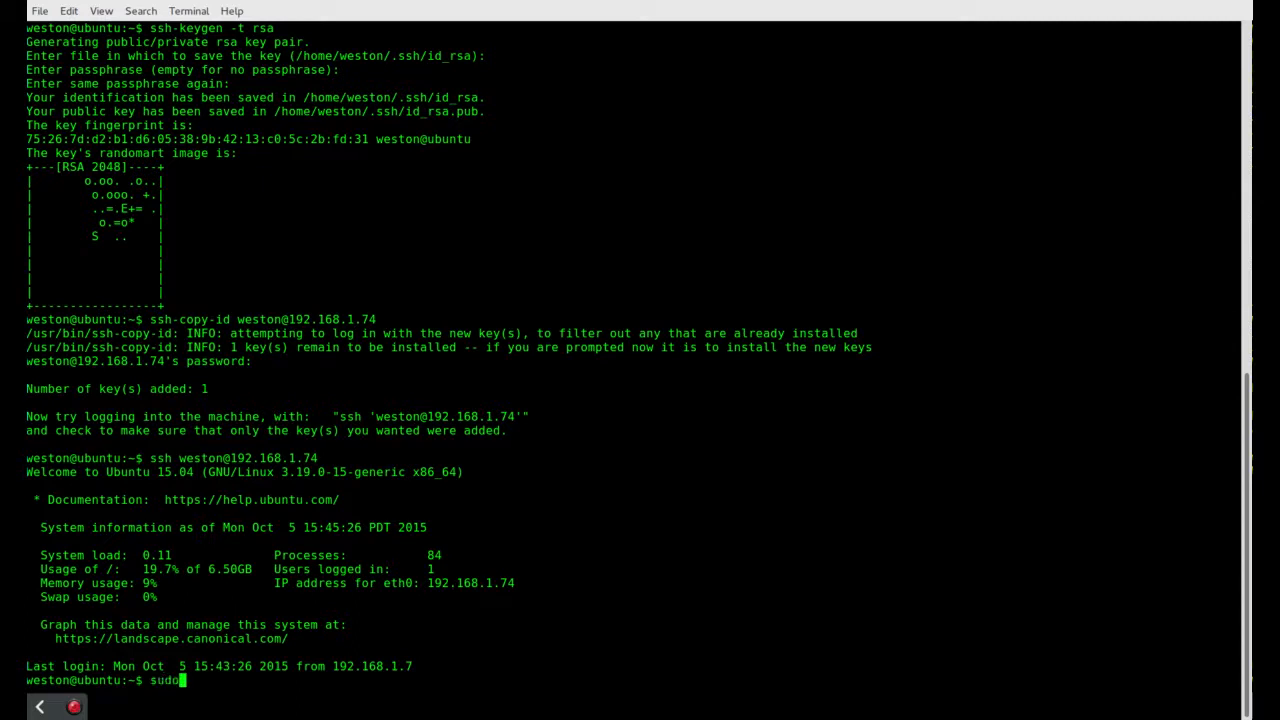
type("nano /")
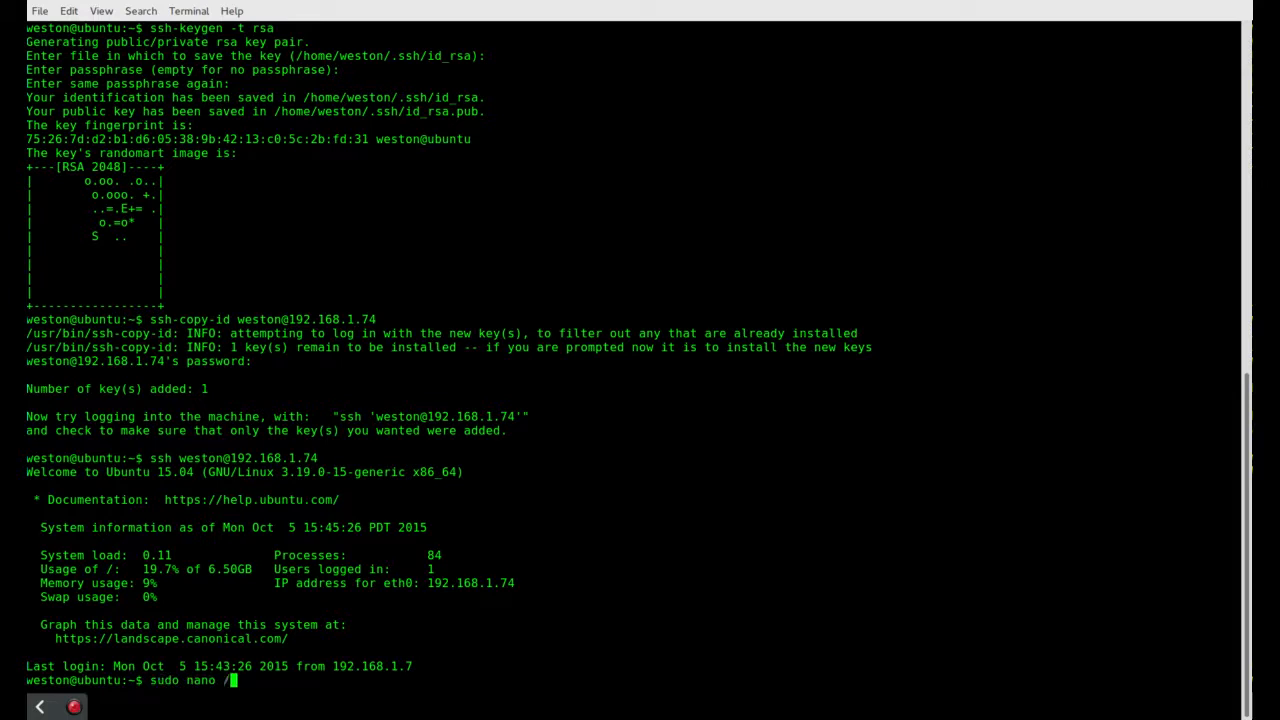
type("etc/s")
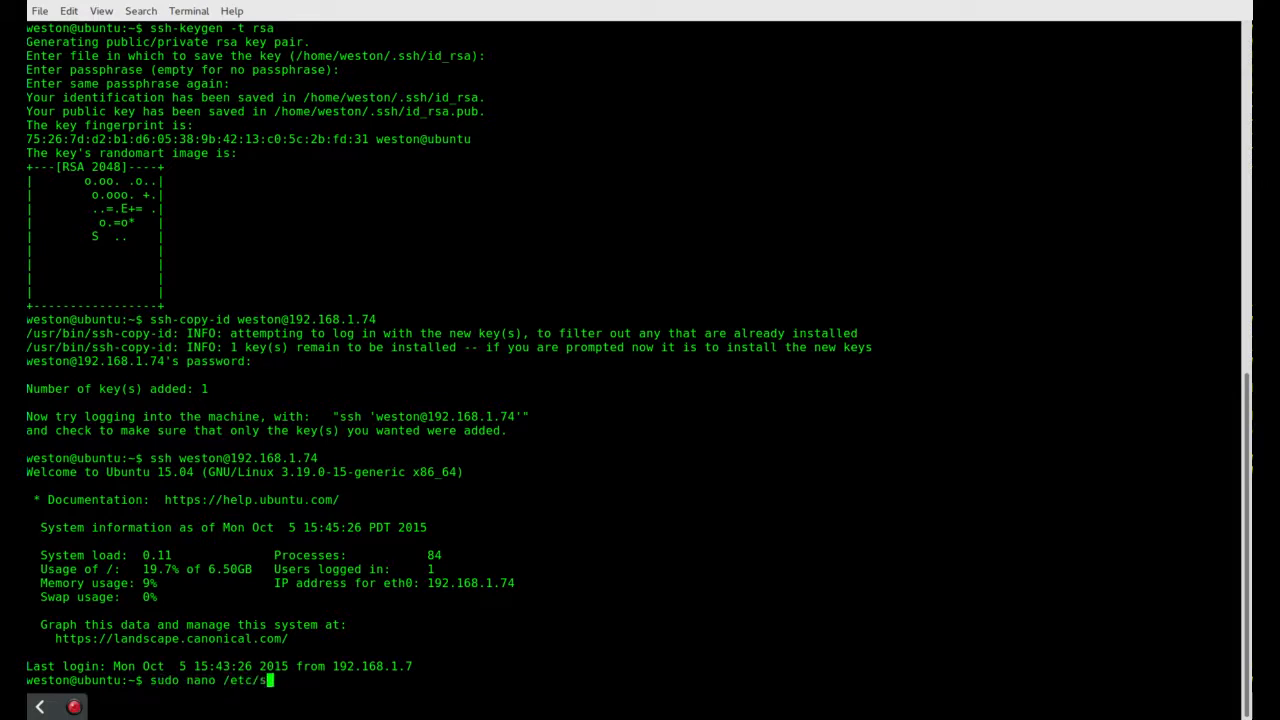
type("h/ss")
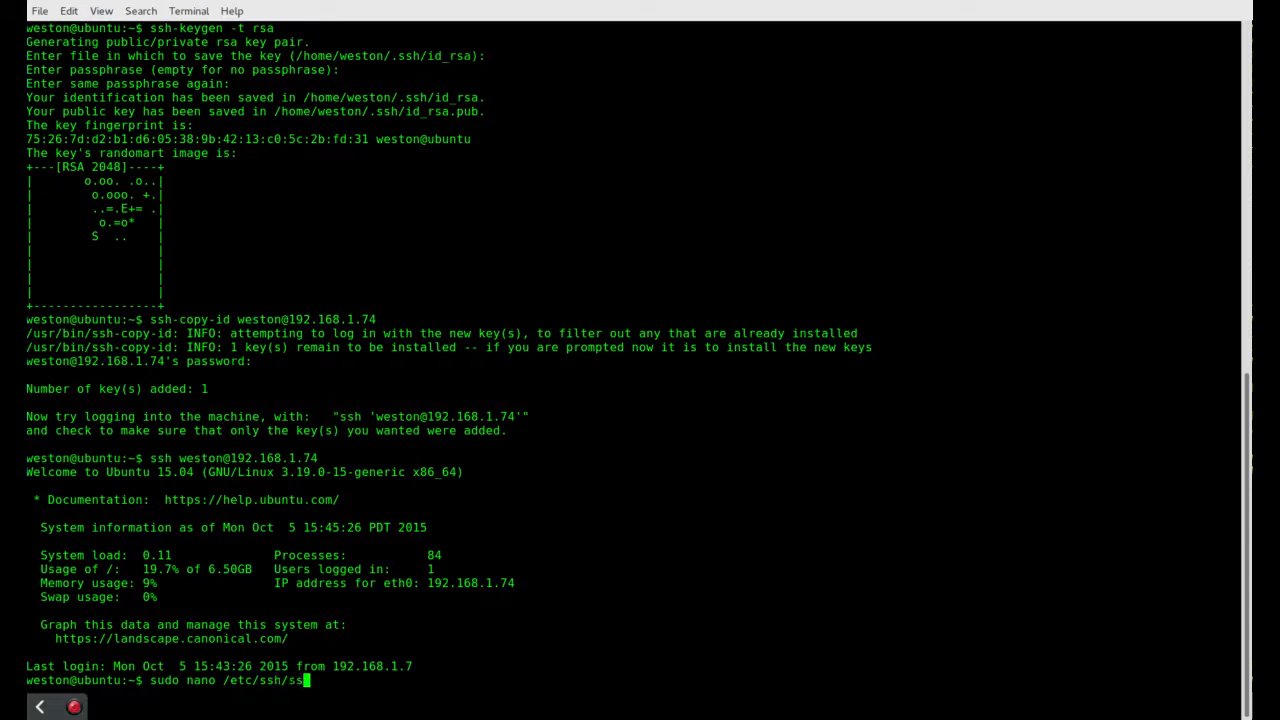
type("hd_config")
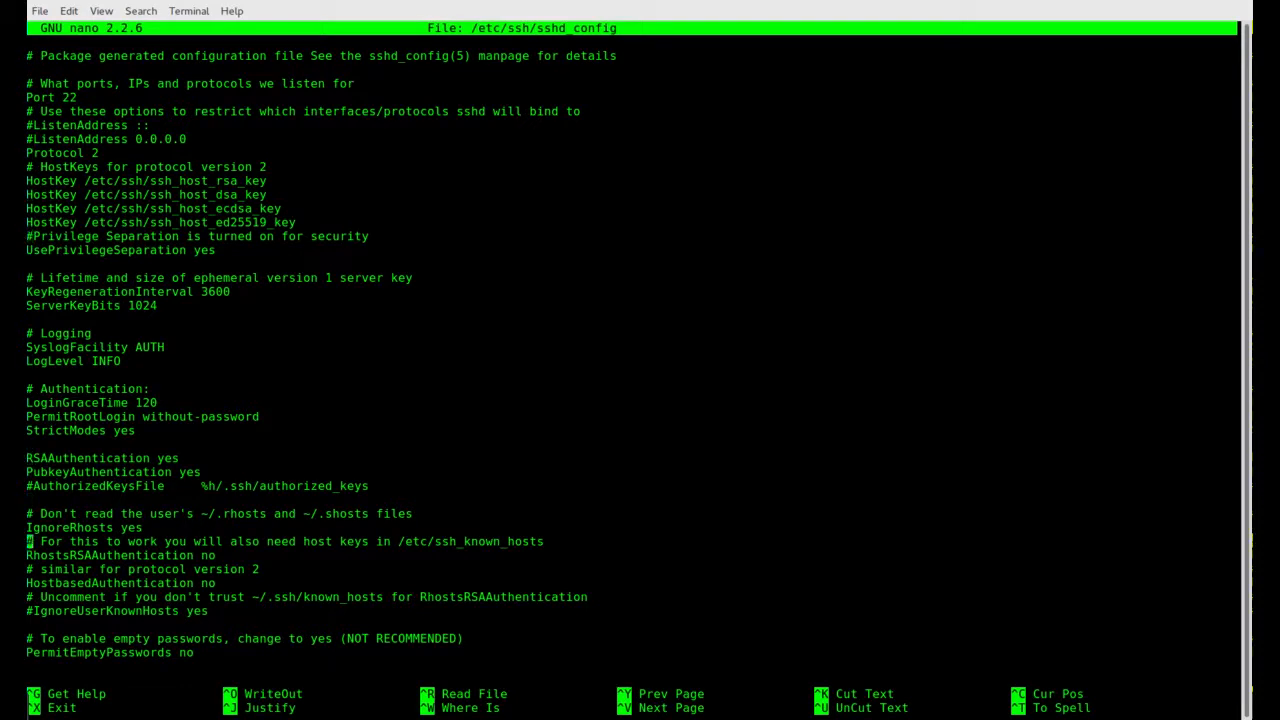
- Set PasswordAuthentication no and UsePAM no in sshd_config and save the file
scroll("down", 3)
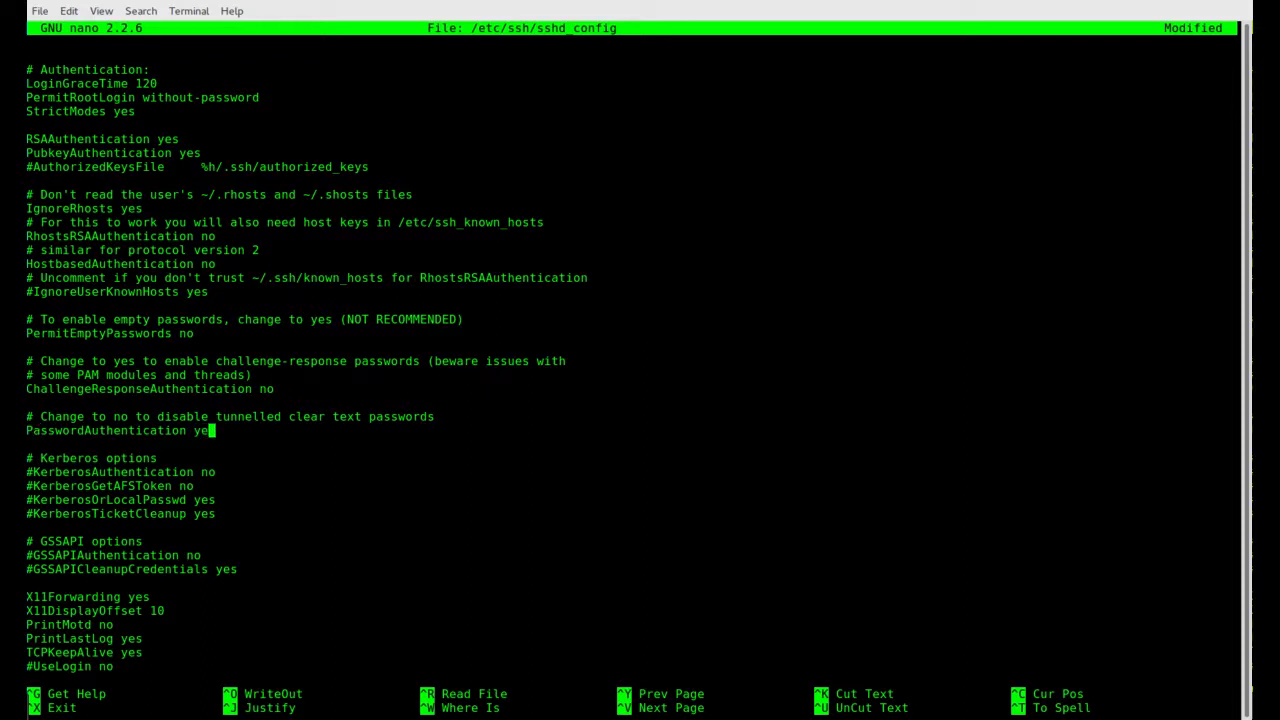
type("no")
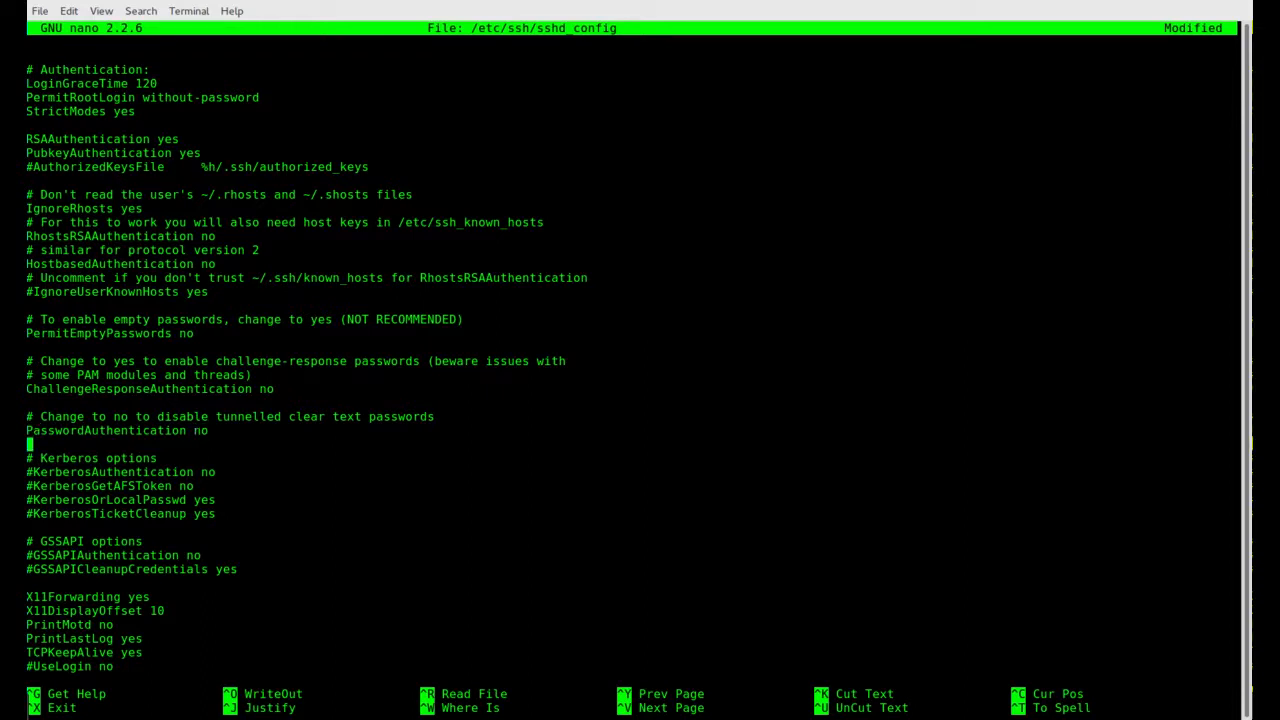
scroll("down", 3)
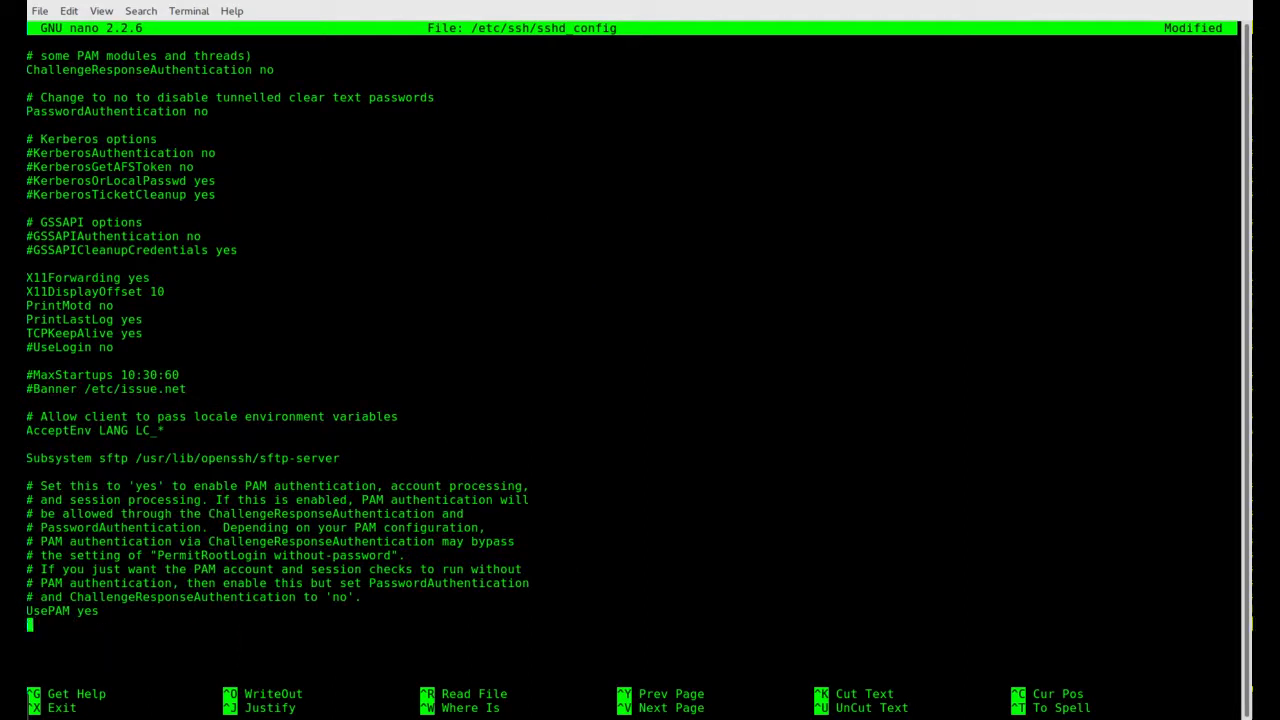
type("no")
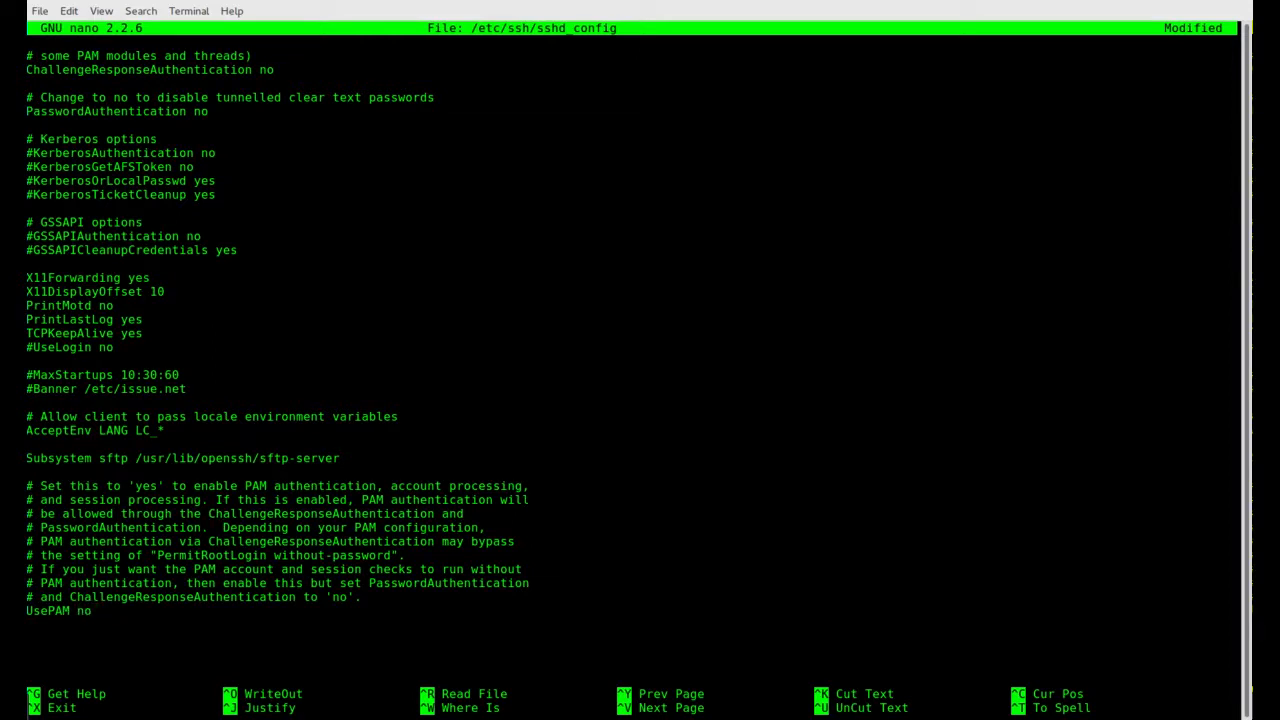
key("ctrl+o")
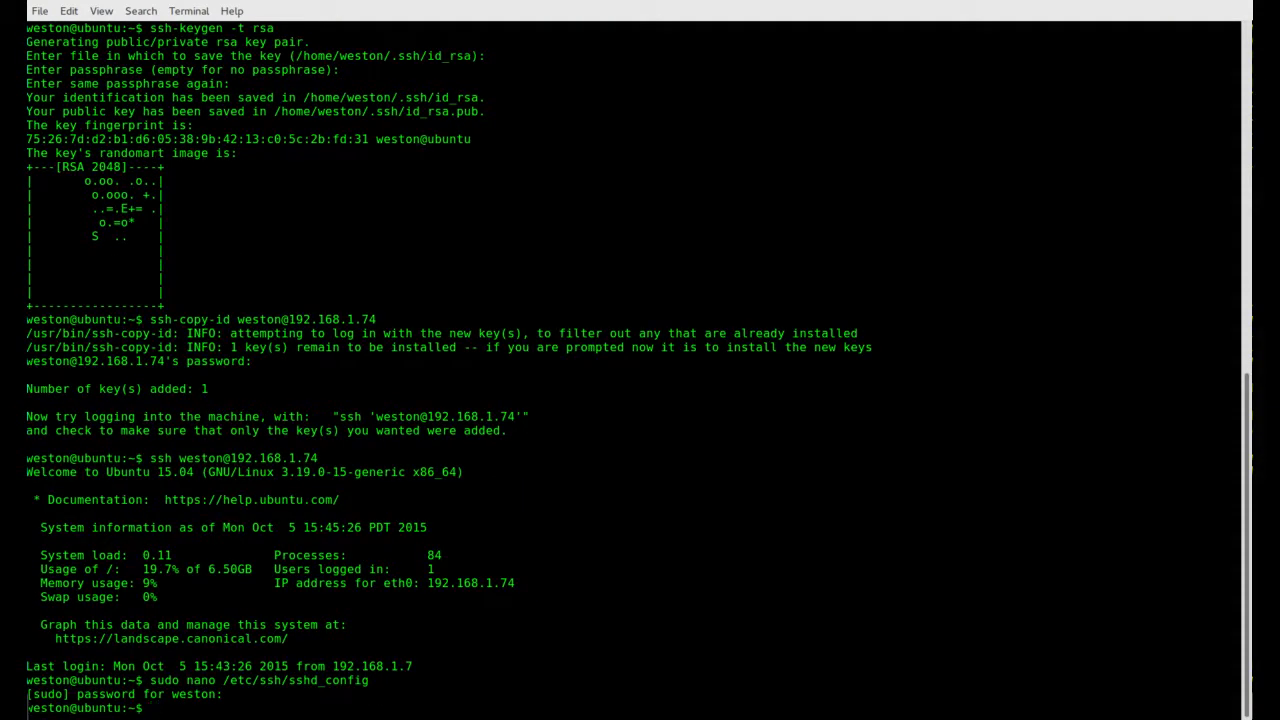
- Run sudo service ssh reload, then exit to close the remote session
type("s")
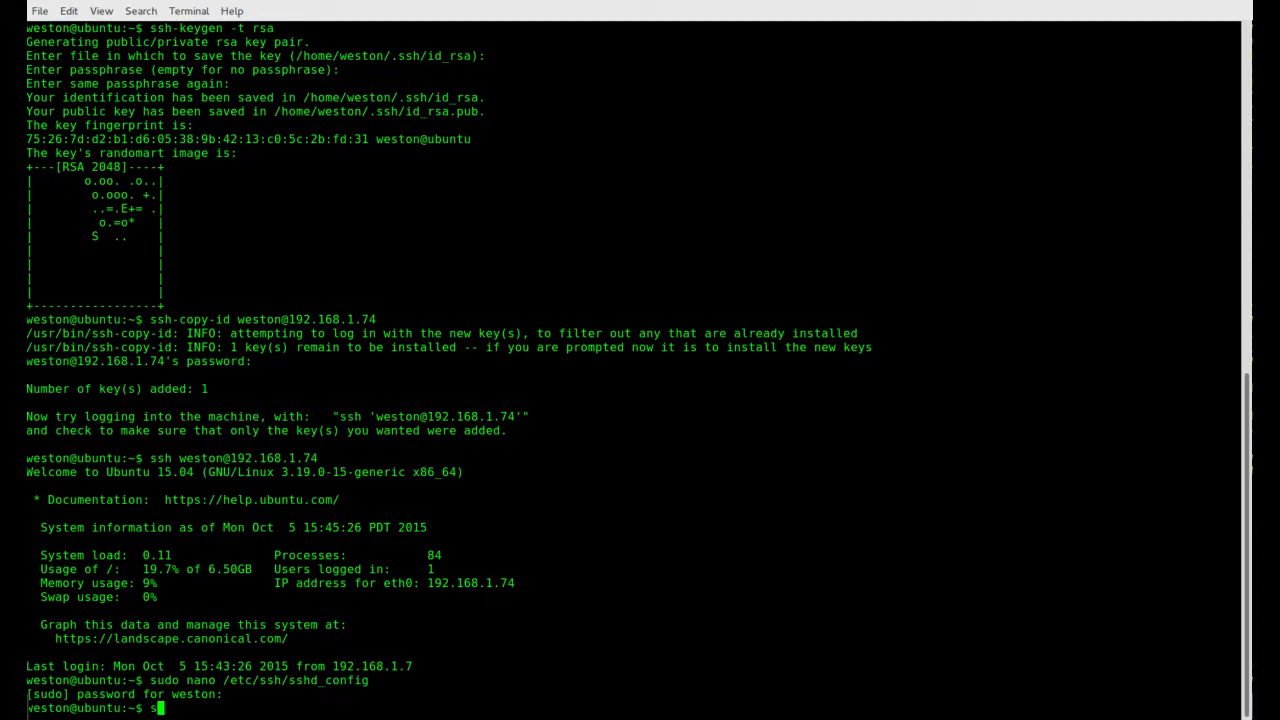
type("udo service ssh reload")
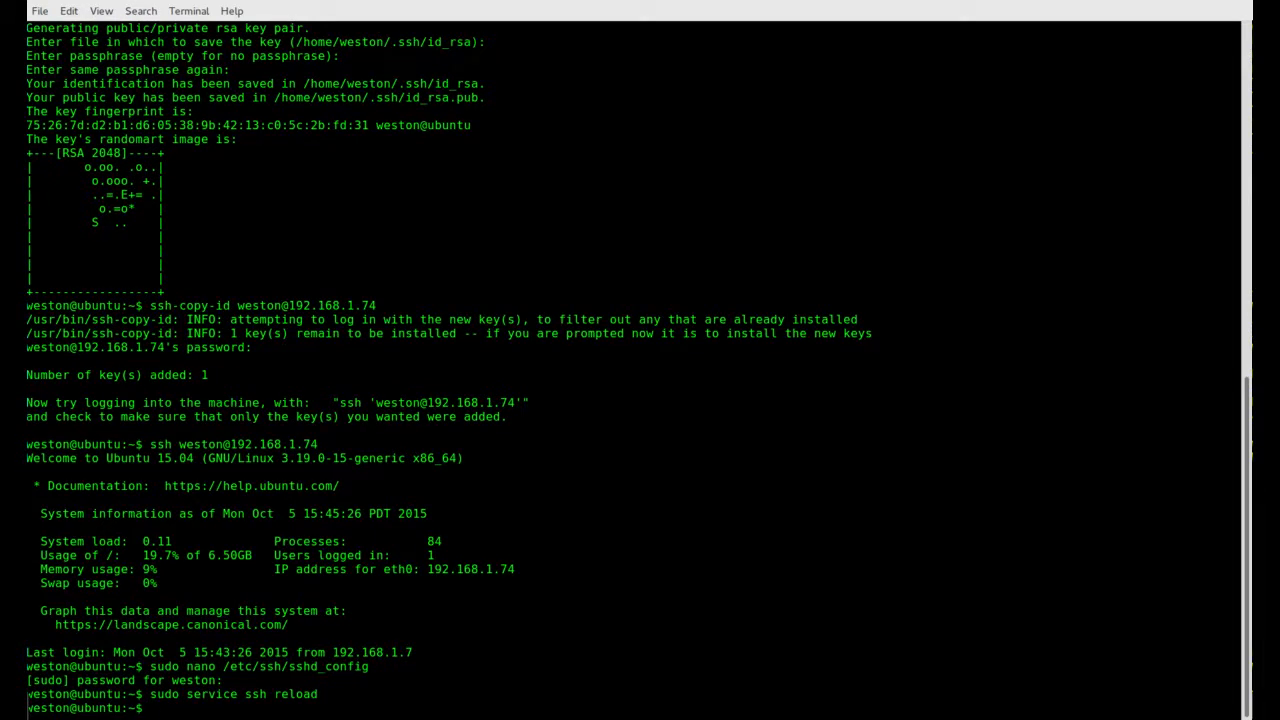
type("e")
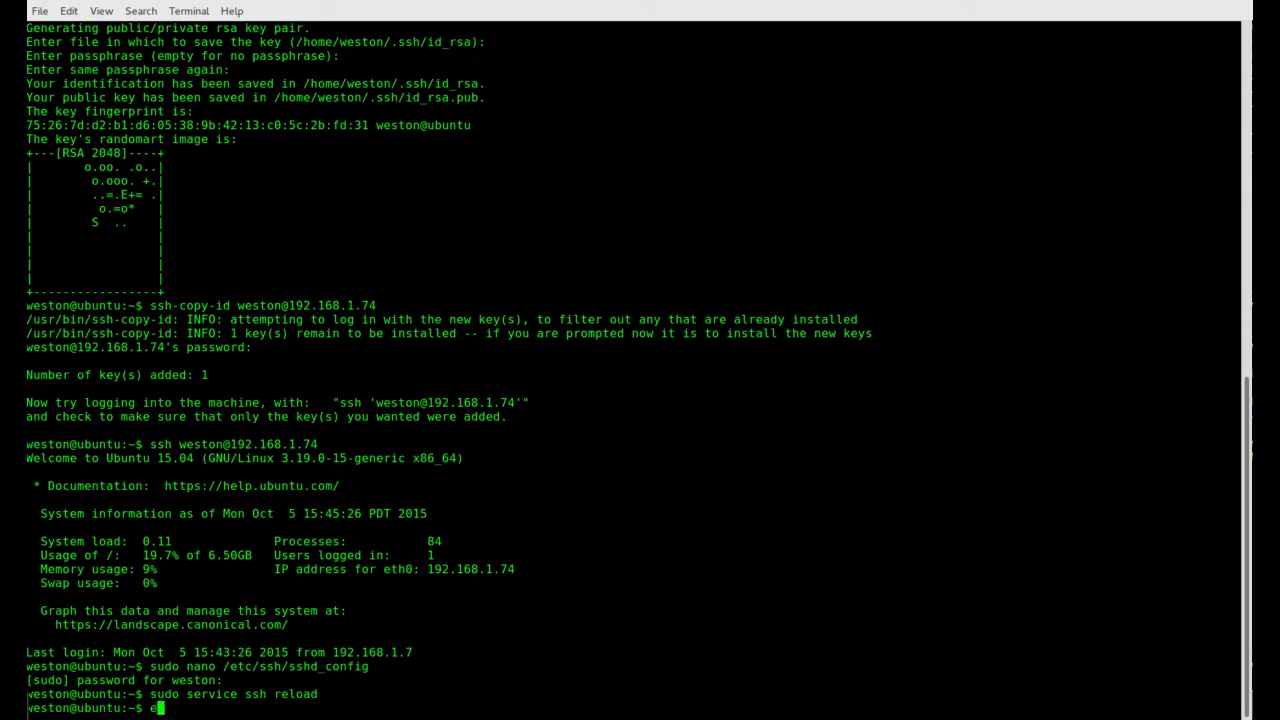
type("exit")
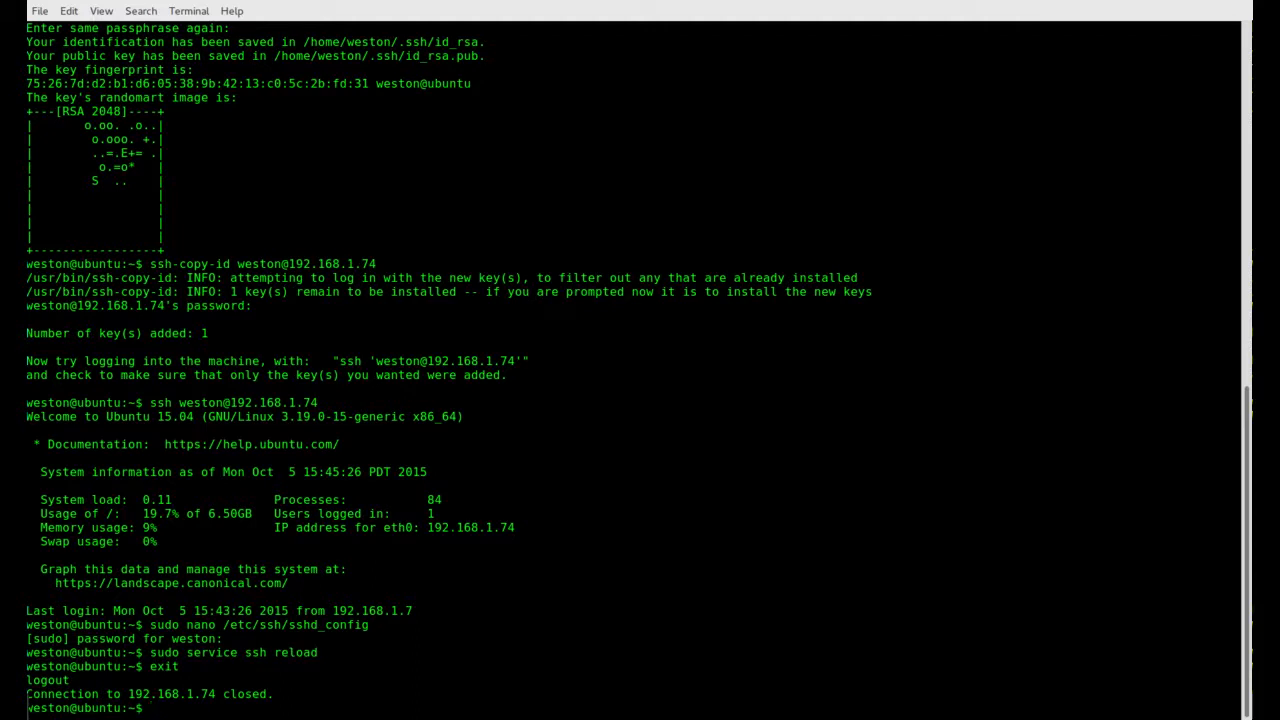
type("ssh weston@192.168.1.74 -o")
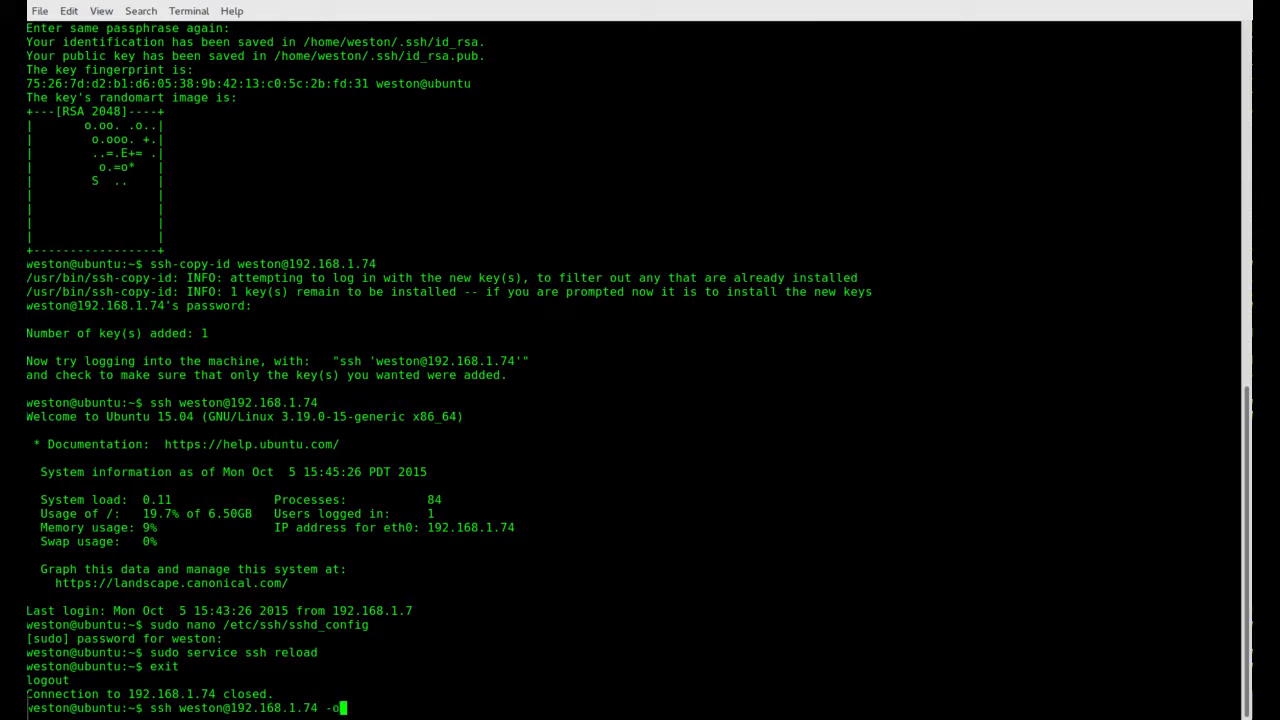
type("Pubkey")
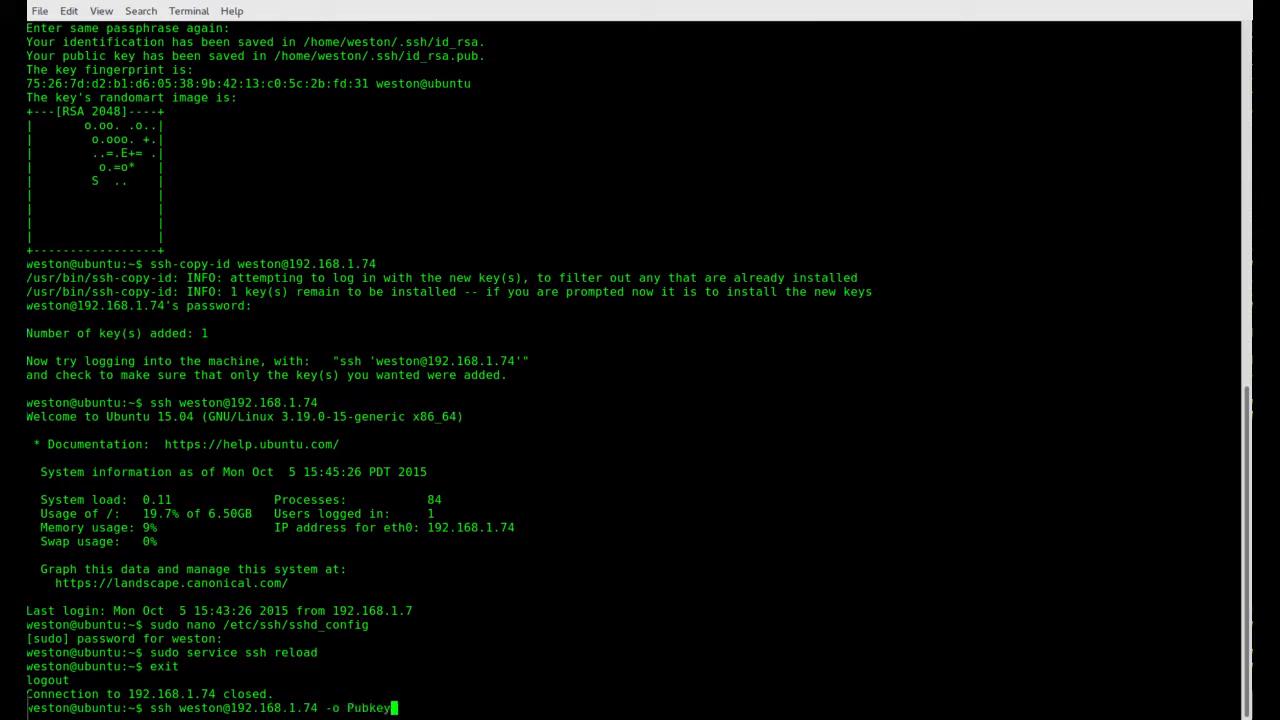
type("Authenti")
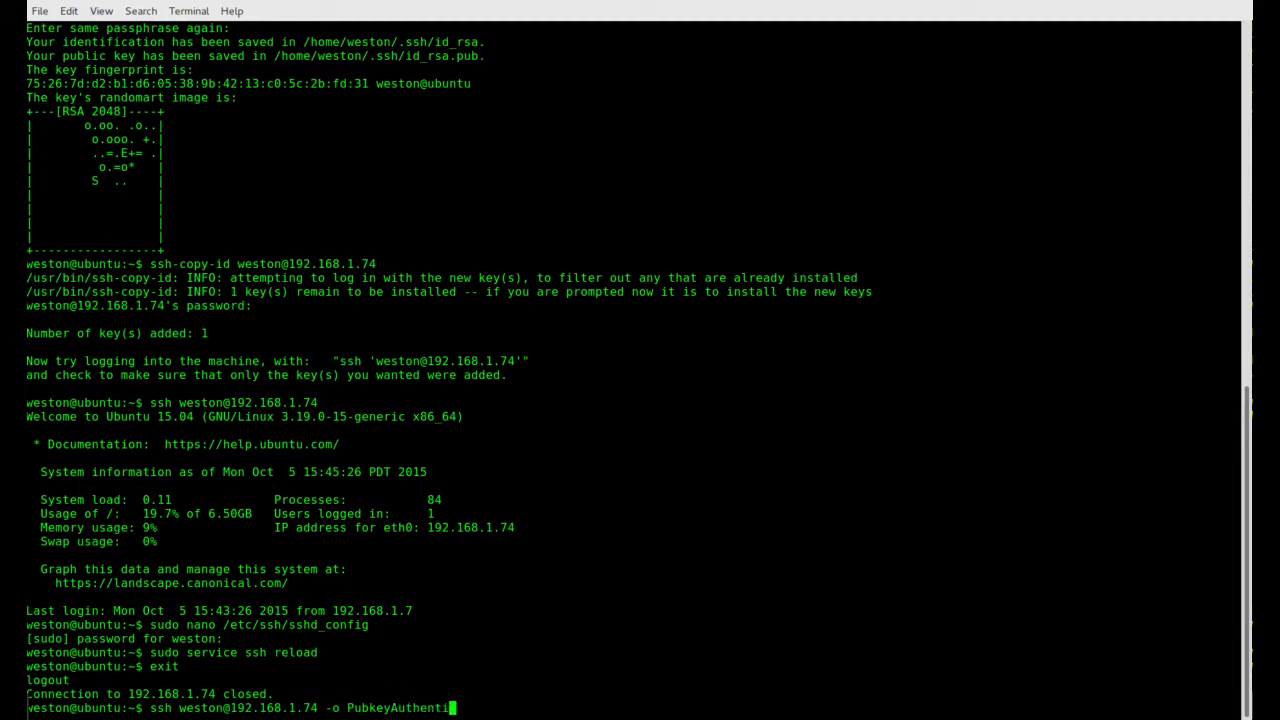
type("cation=n")
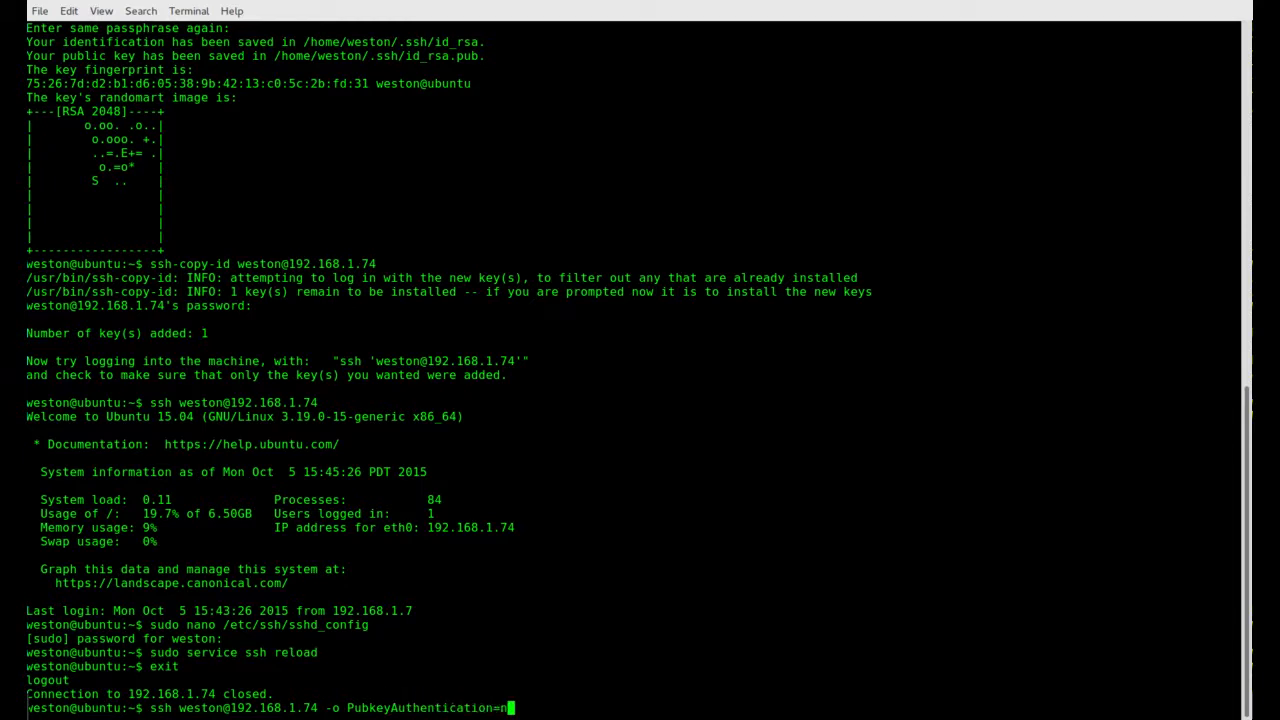
type("o")
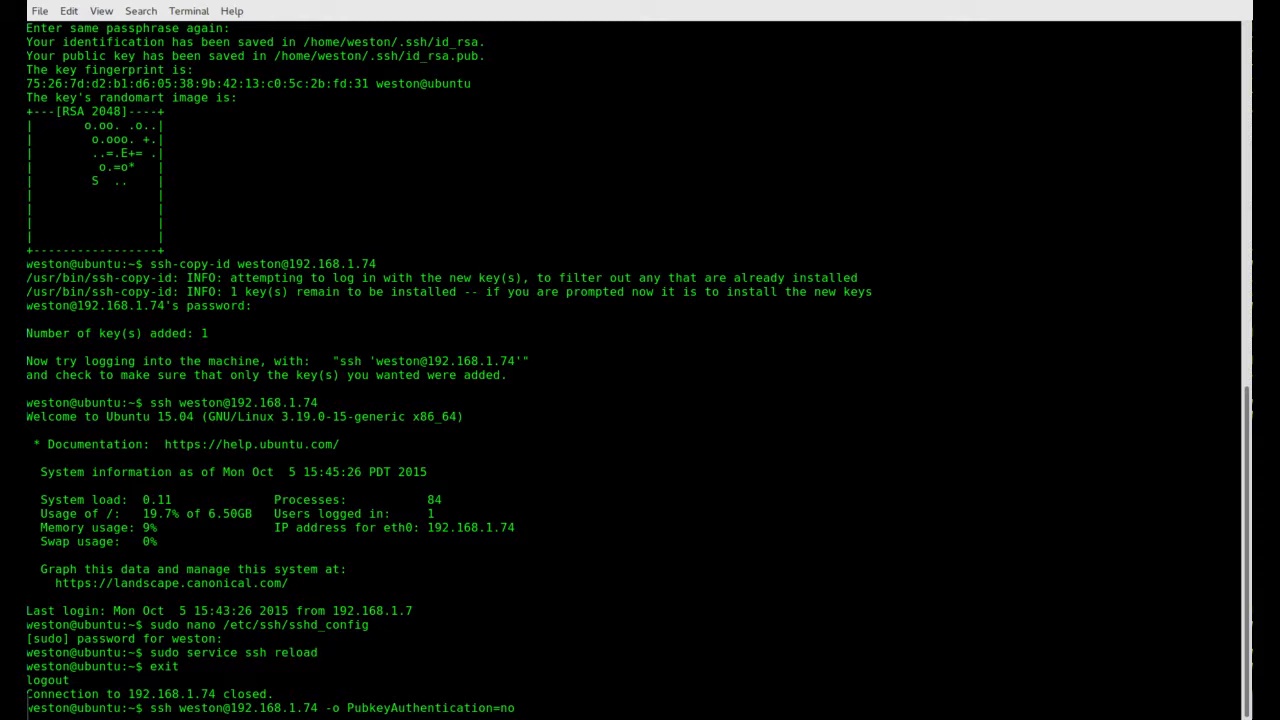